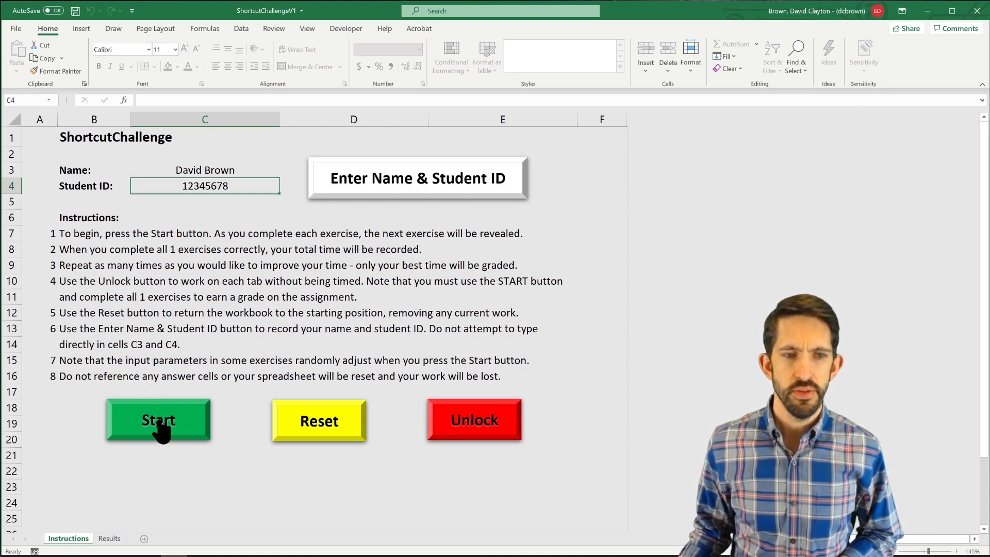
Start the timed shortcut challenge and confirm the student ID so the challenge sheet appears.
left_click(158, 421)
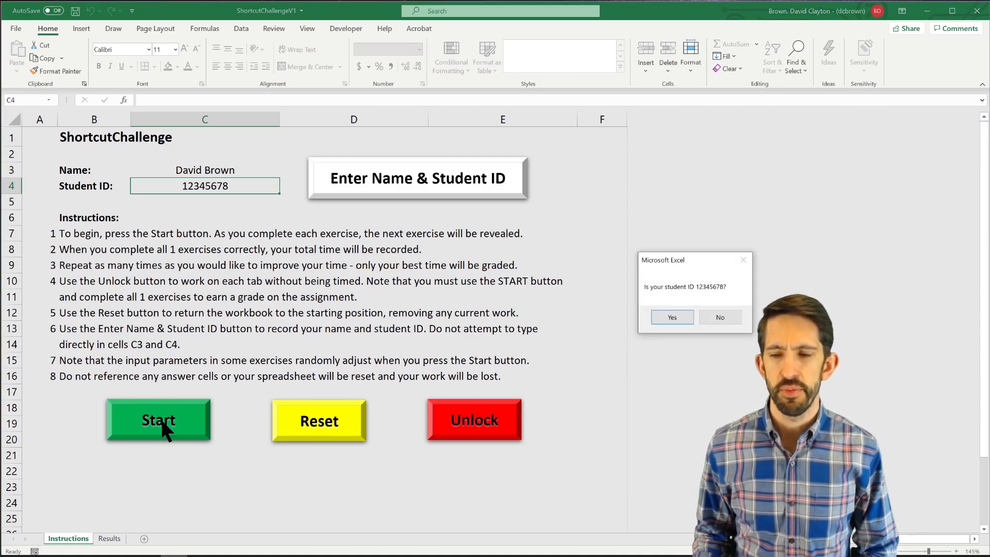
left_click(671, 316)
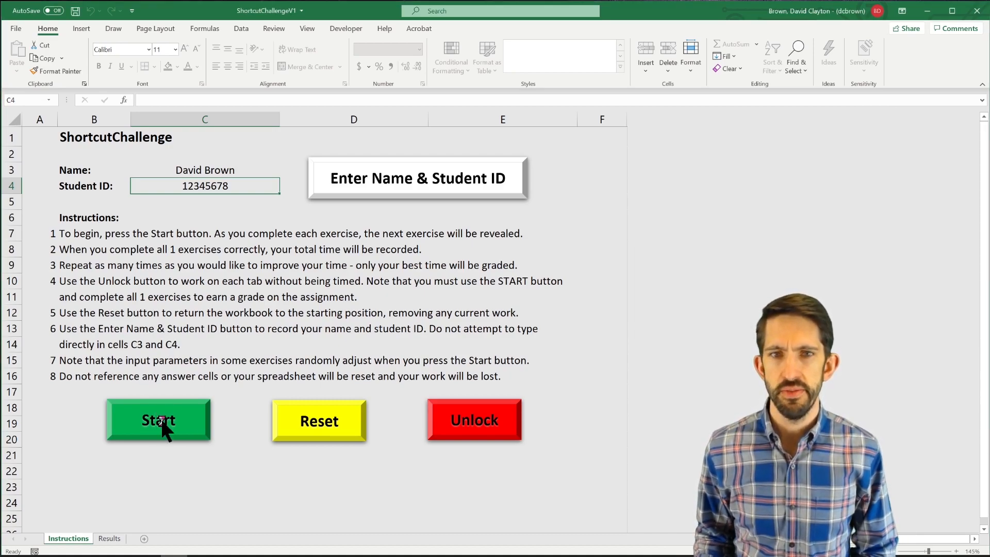
left_click(158, 419)
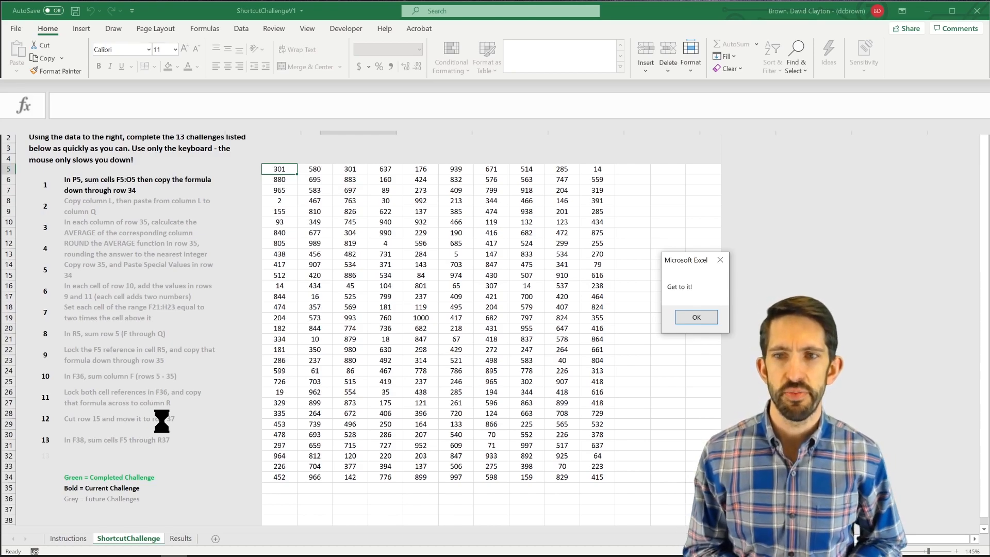
Dismiss the start message and abandon a half-built SUM attempt over F5:O5.
left_click(696, 317)
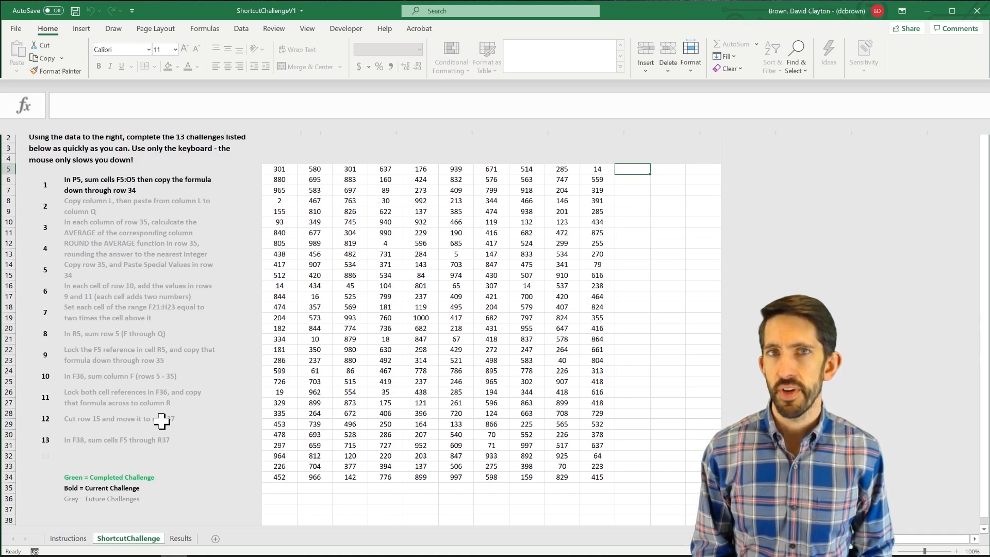
type("=")
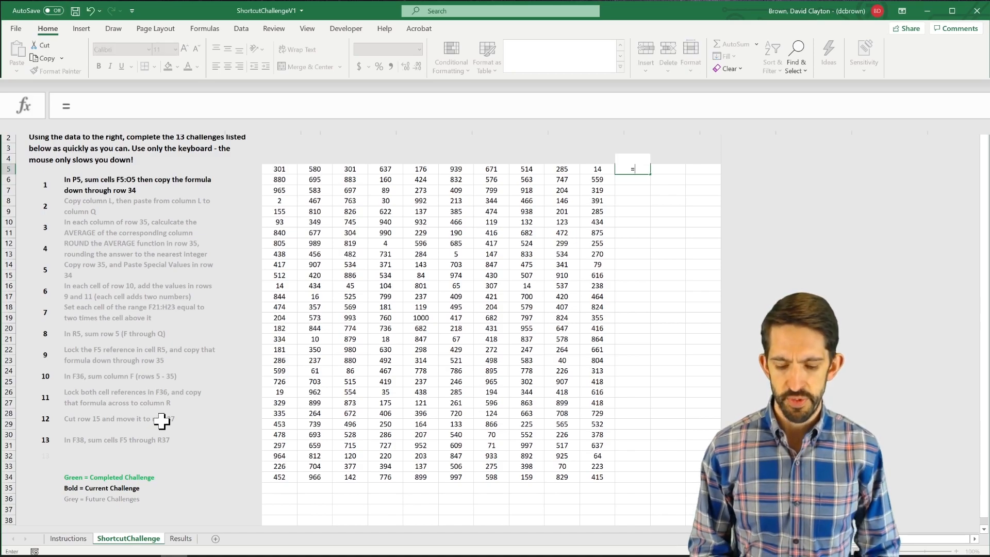
type("sum(O5")
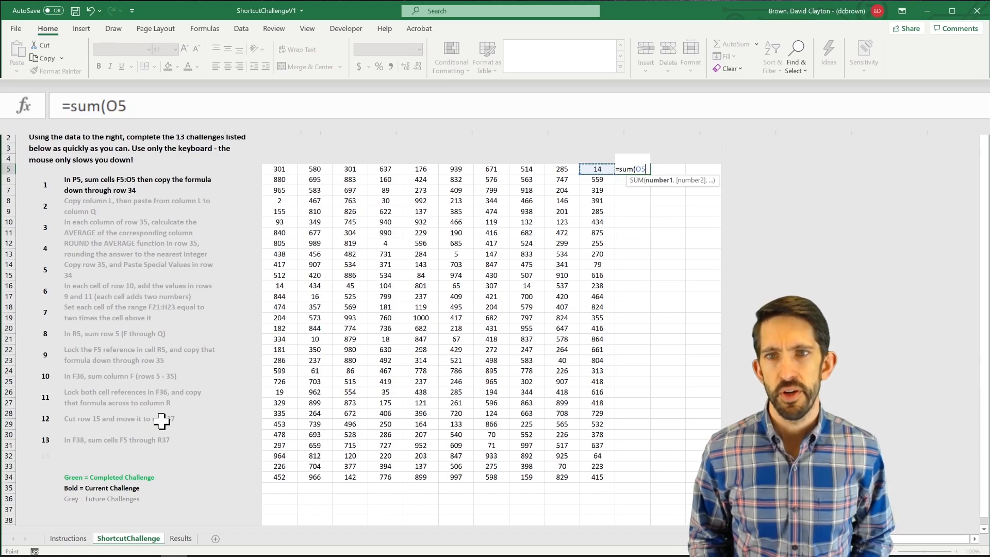
left_click_drag(598, 168, 279, 168)
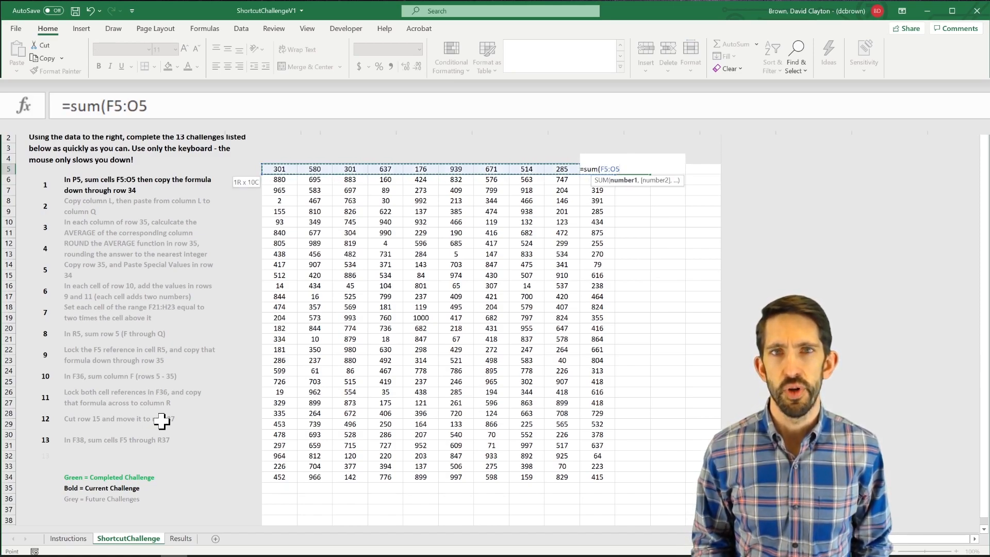
key("enter")
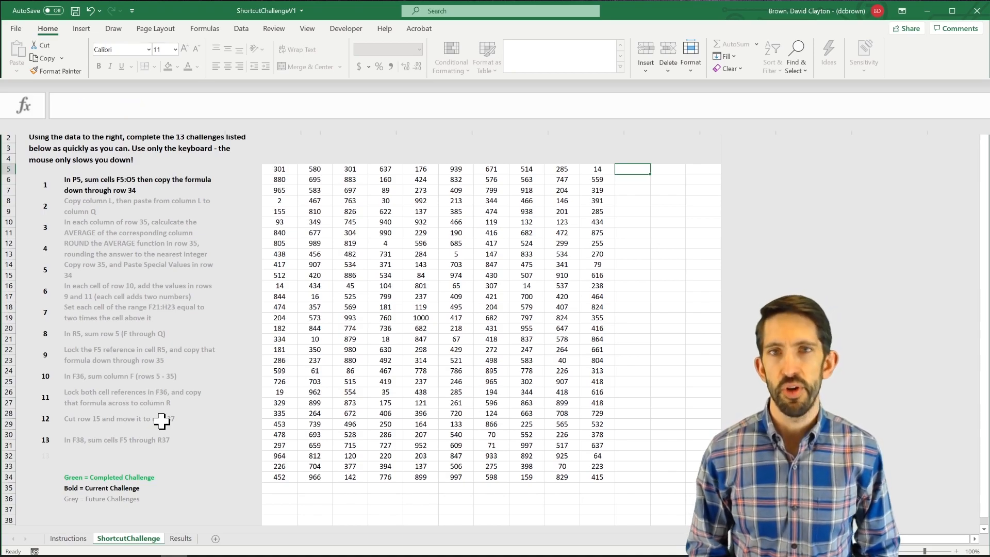
Enter =SUM(F5:O5) in P5 for the row total copied down to P34.
type("=SUM(F5:O5")
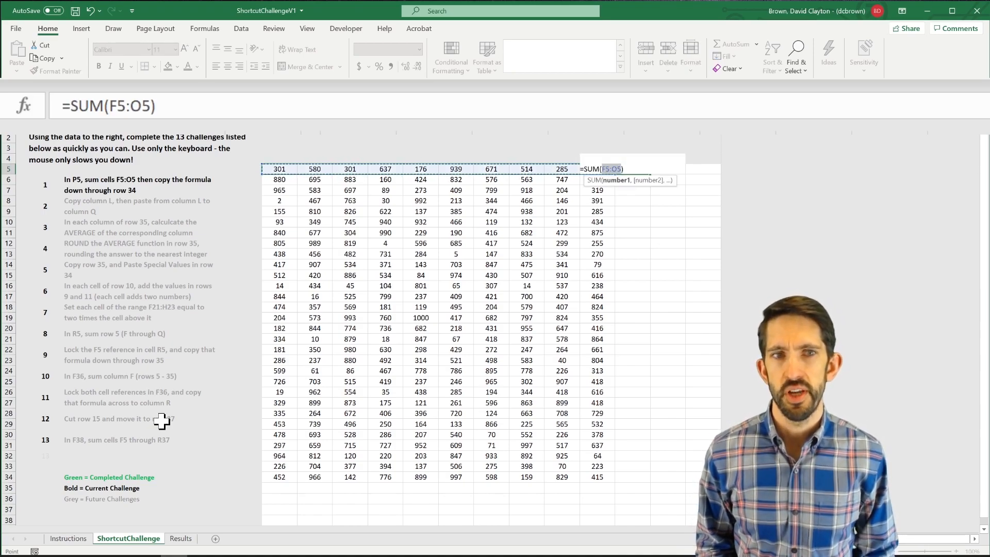
key("Enter")
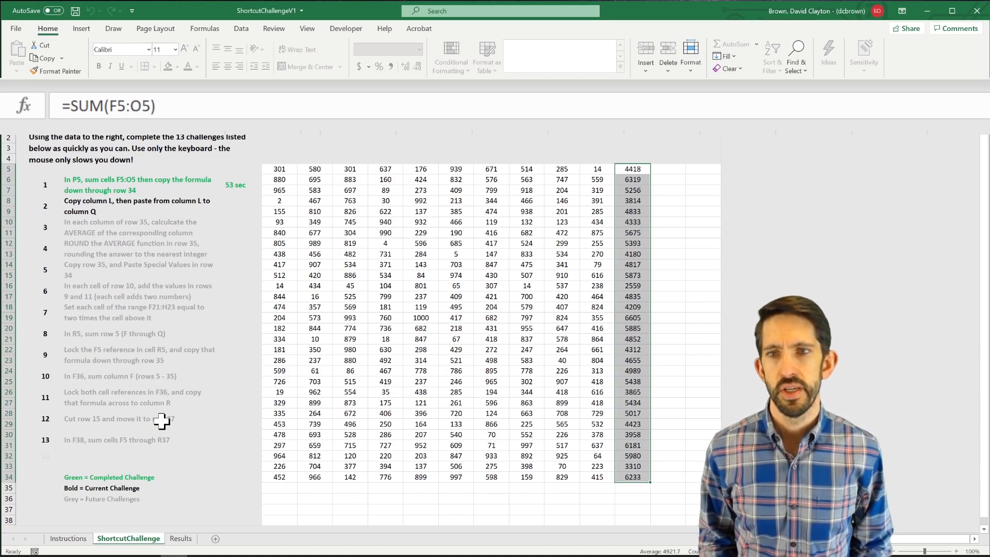
Copy column L's numbers from L5 downward for pasting into column Q.
key("down")
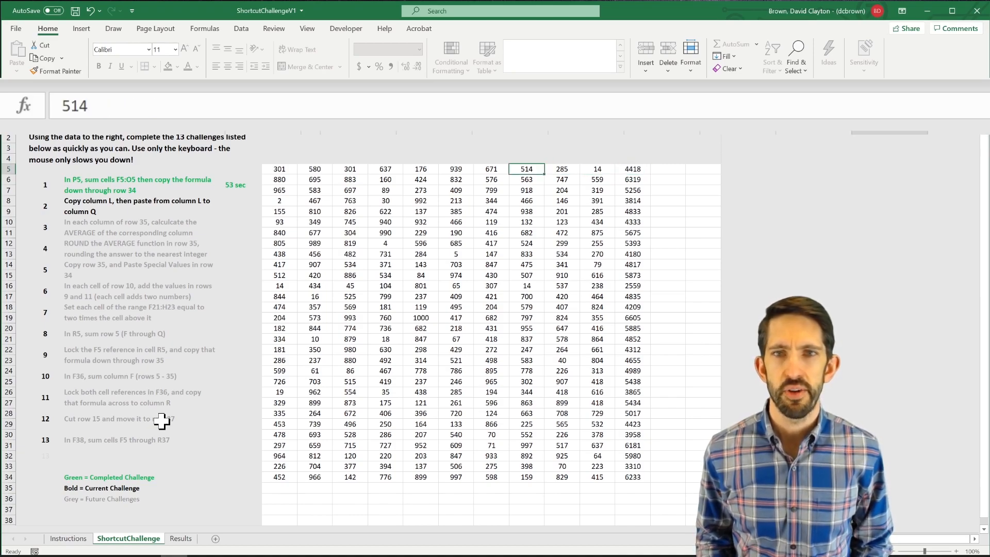
key("left")
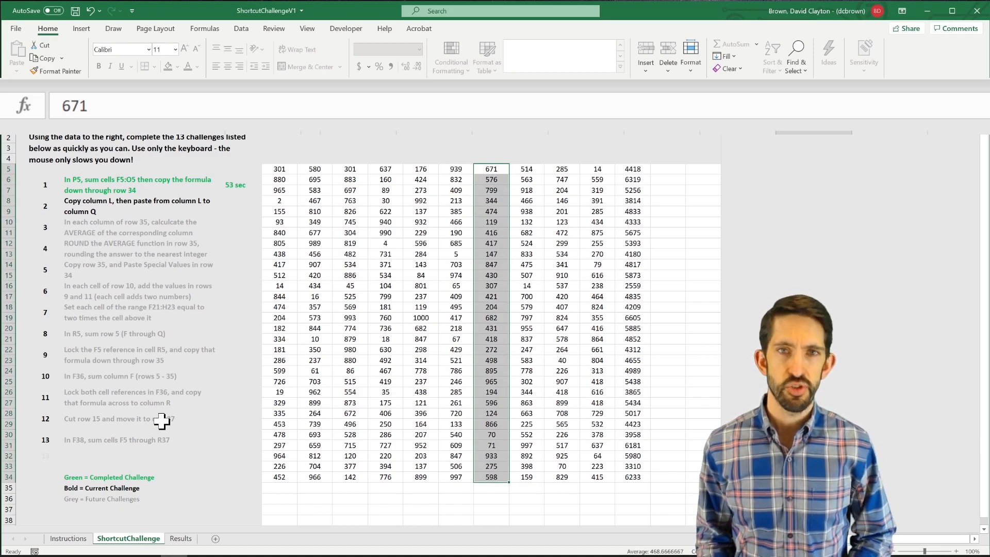
key("ctrl+c")
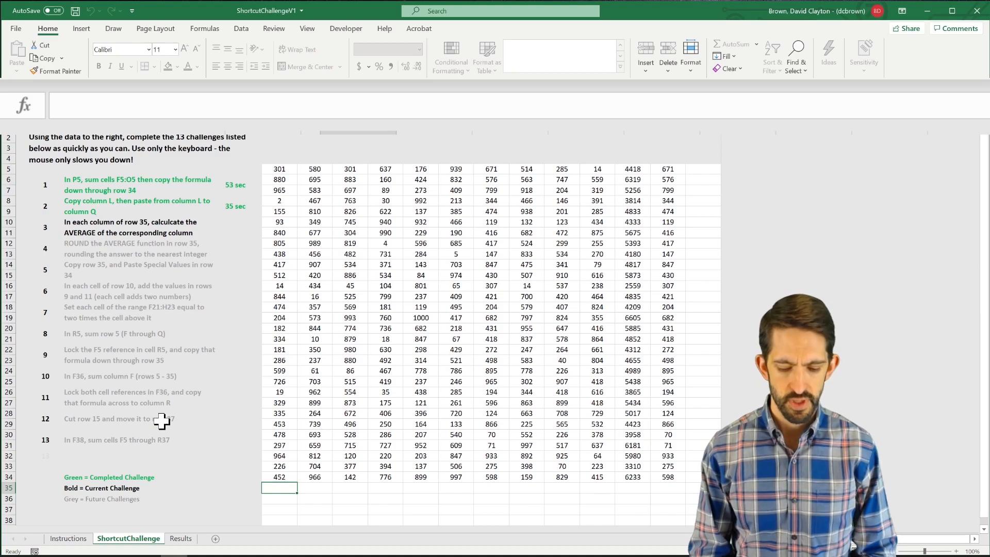
Enter =AVERAGE(F5:F34) in F35 for the column averages across row 35.
type("=average(F5:F34")
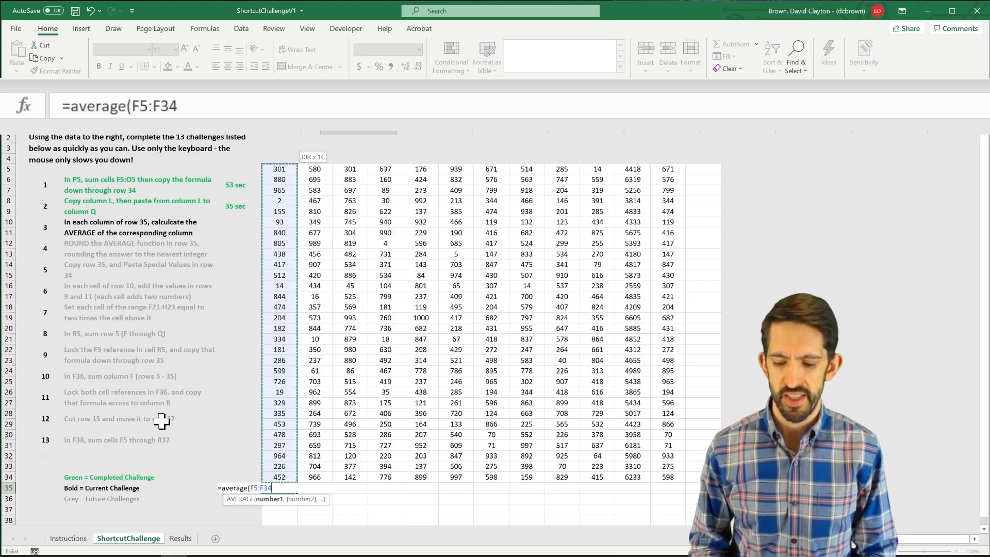
key("enter")
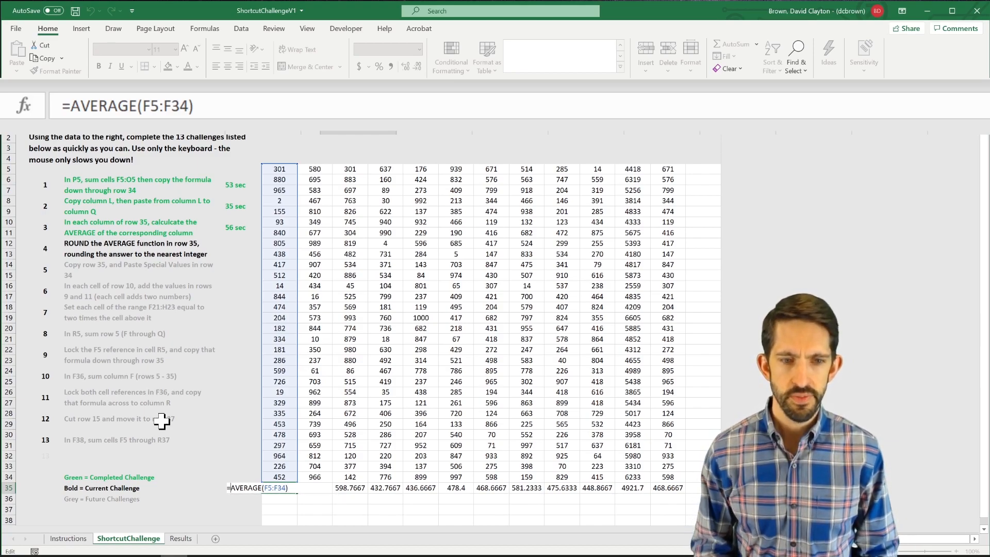
Wrap F35's average in ROUND(...,0) so row 35 shows whole numbers.
type("round(")
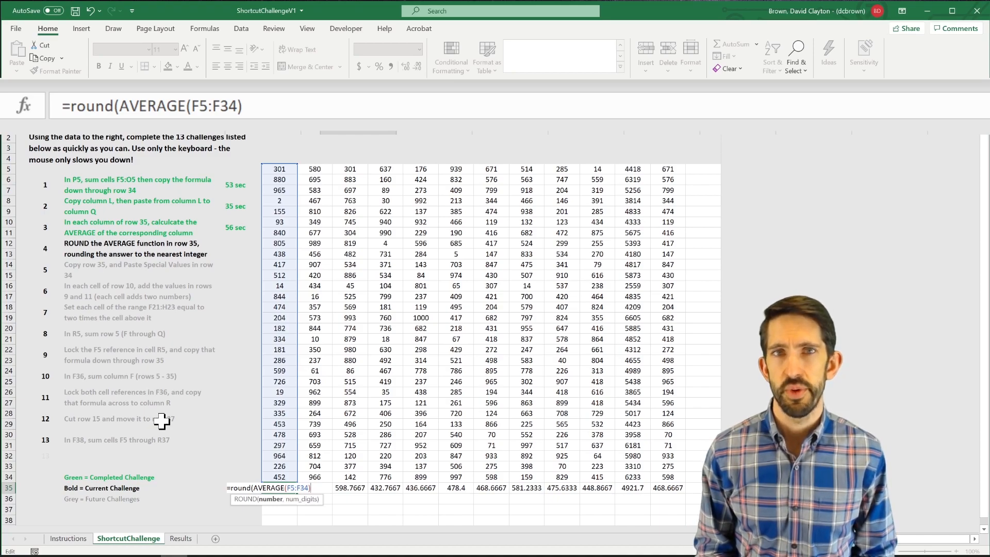
type(",0)")
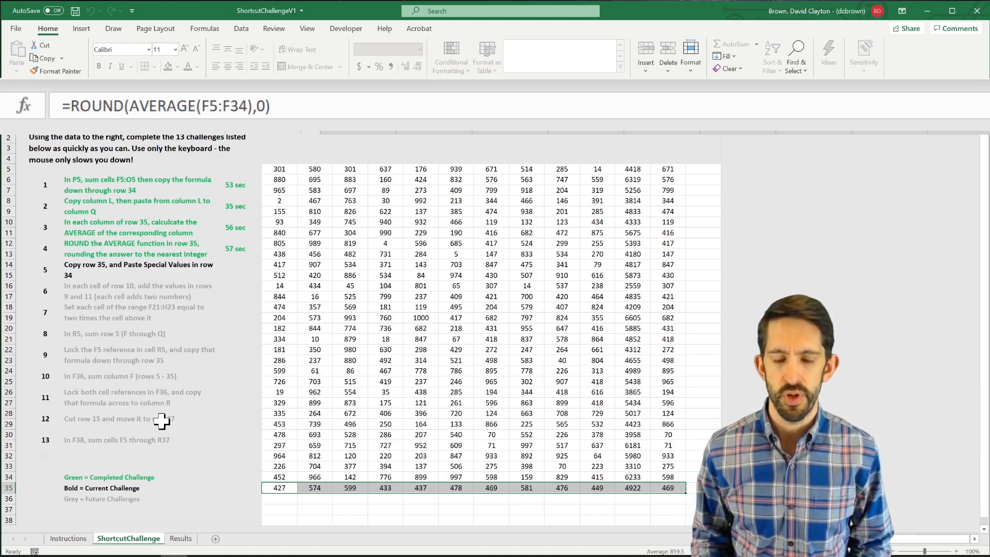
Copy row 35 and Paste Special its results as Values over row 34.
key("ctrl+c")
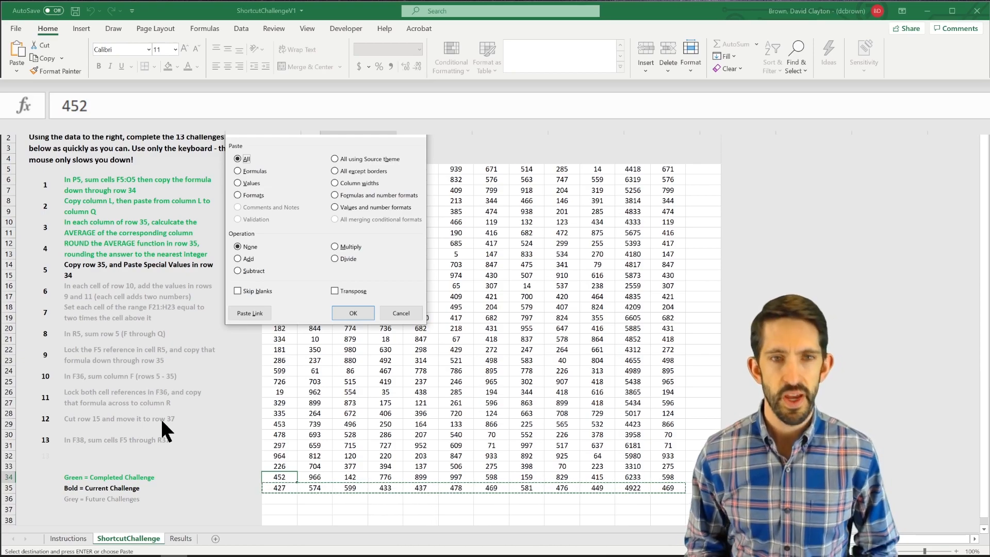
left_click(238, 183)
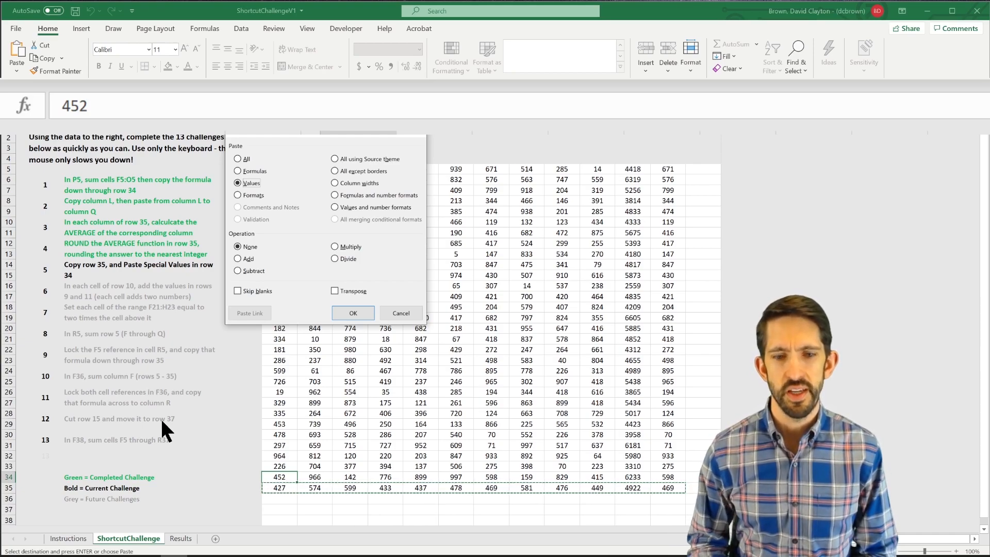
left_click(353, 314)
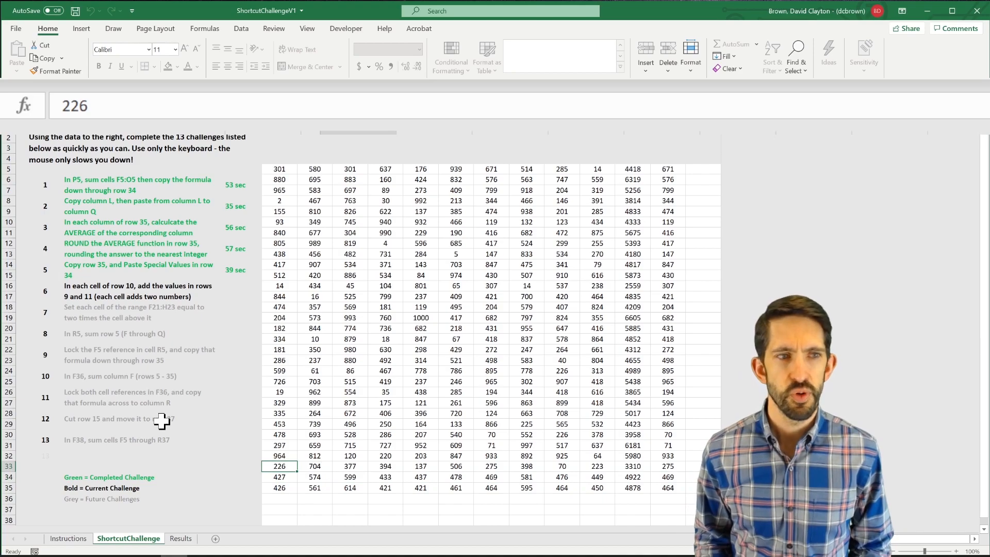
Check the row 35 formula, then return to F10 for the row 10 sum.
left_click(280, 222)
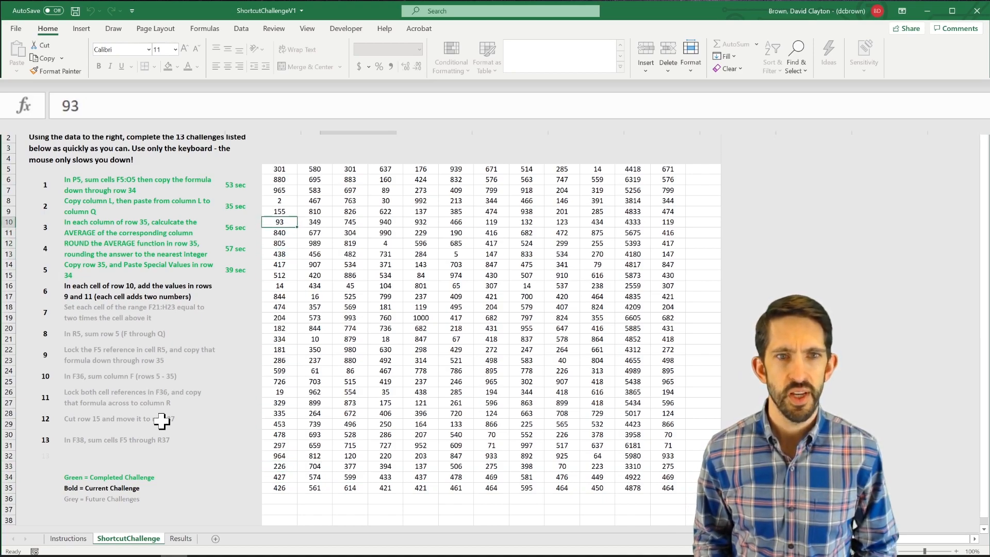
left_click(279, 488)
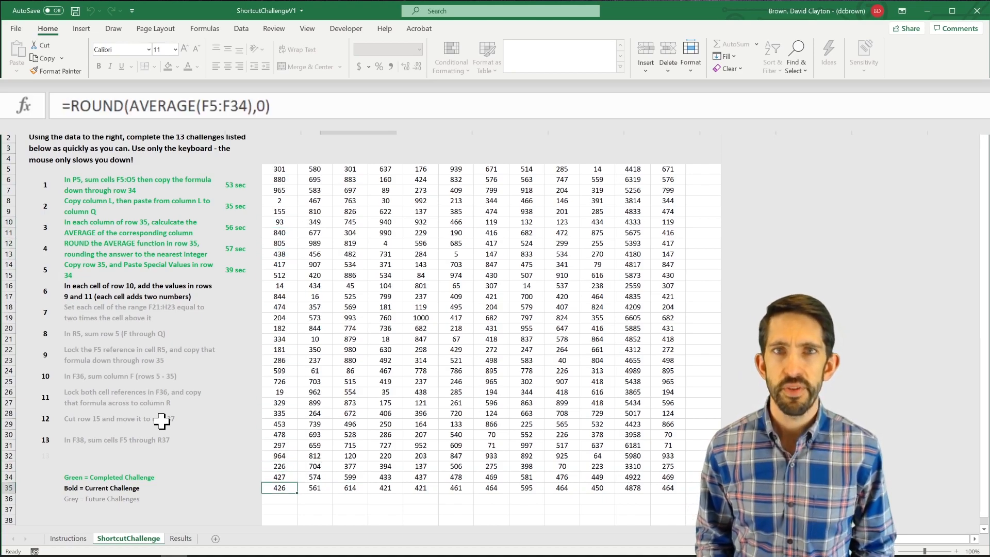
key("F5")
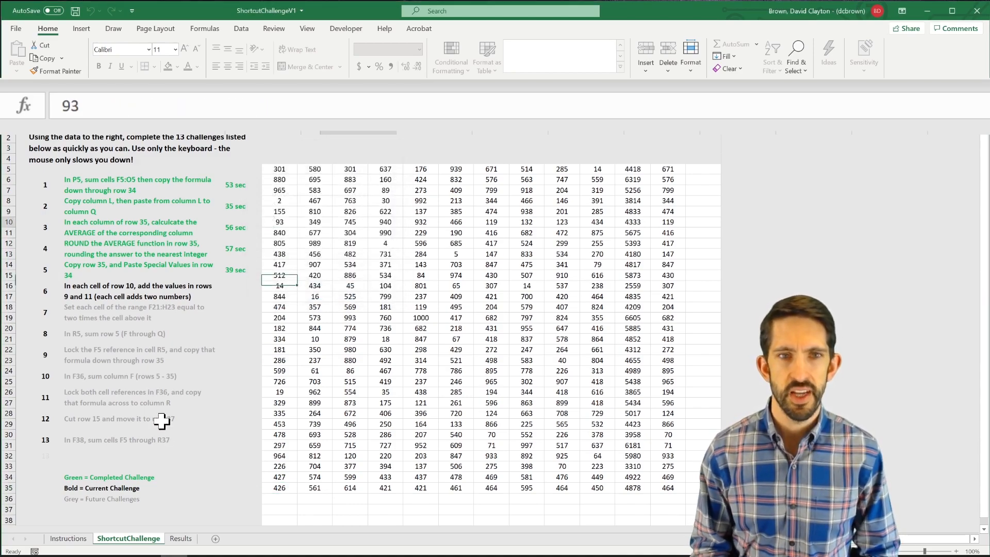
left_click(279, 222)
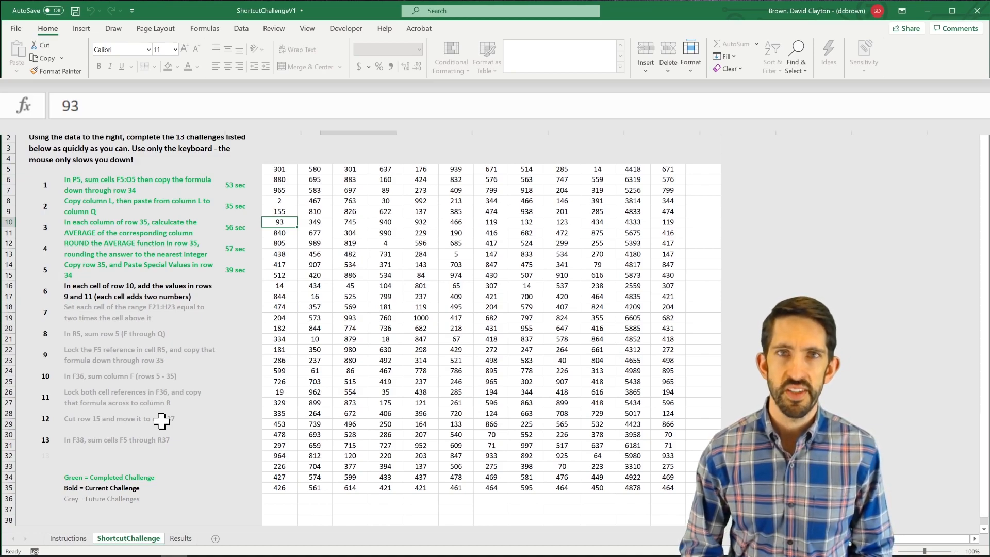
Enter =F9+F11 in F10 to add the cells above and below.
type("=")
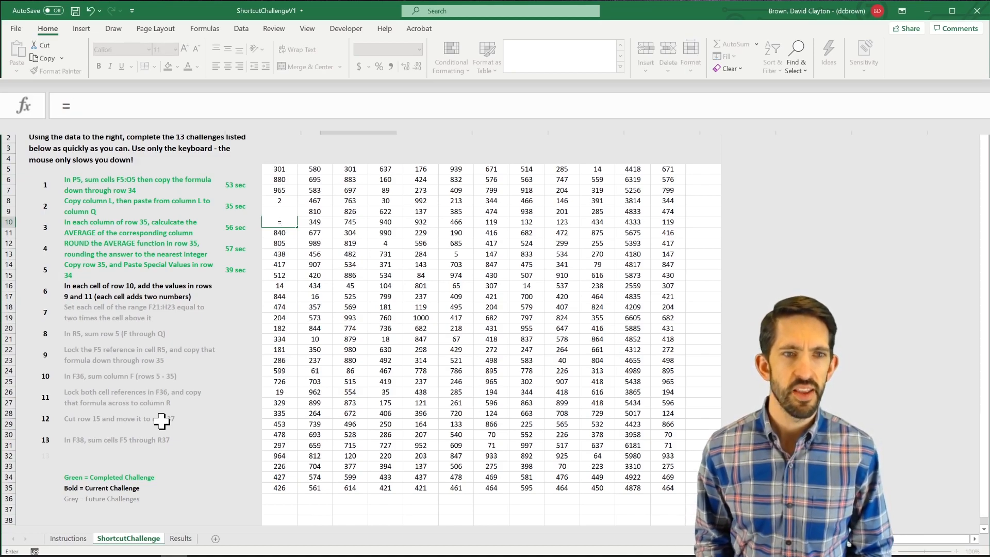
type("F9")
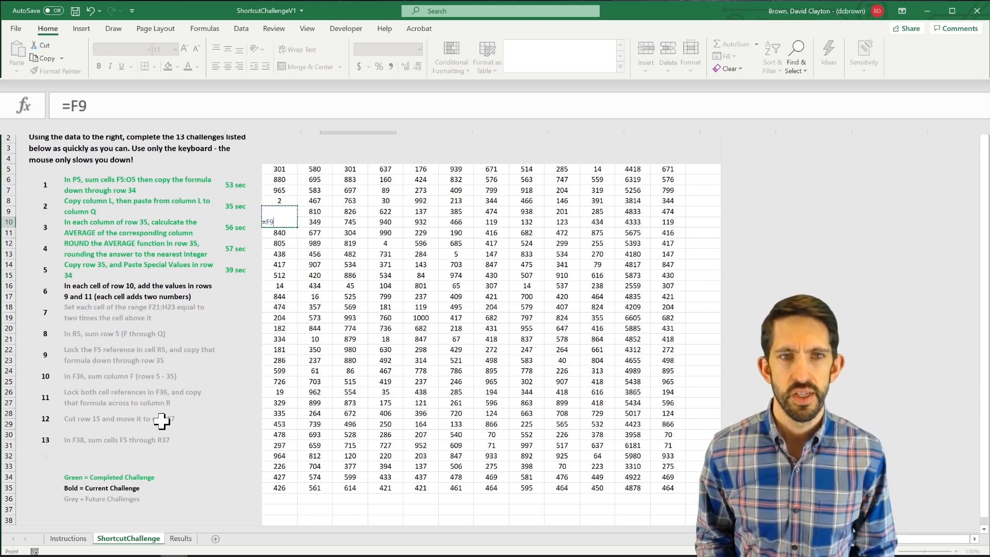
type("+")
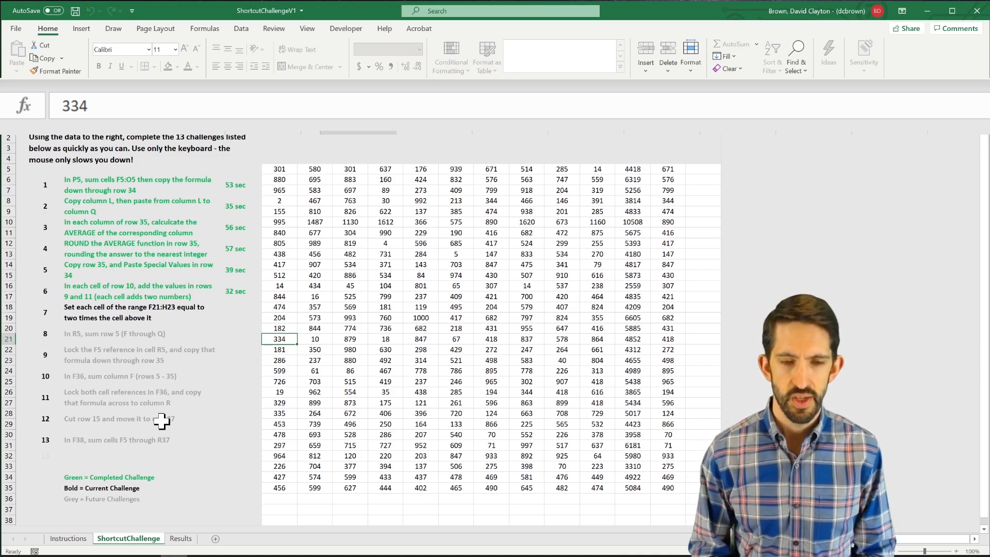
Fill F21:H23 with =F20*2 so each cell doubles the one above.
type("=F20")
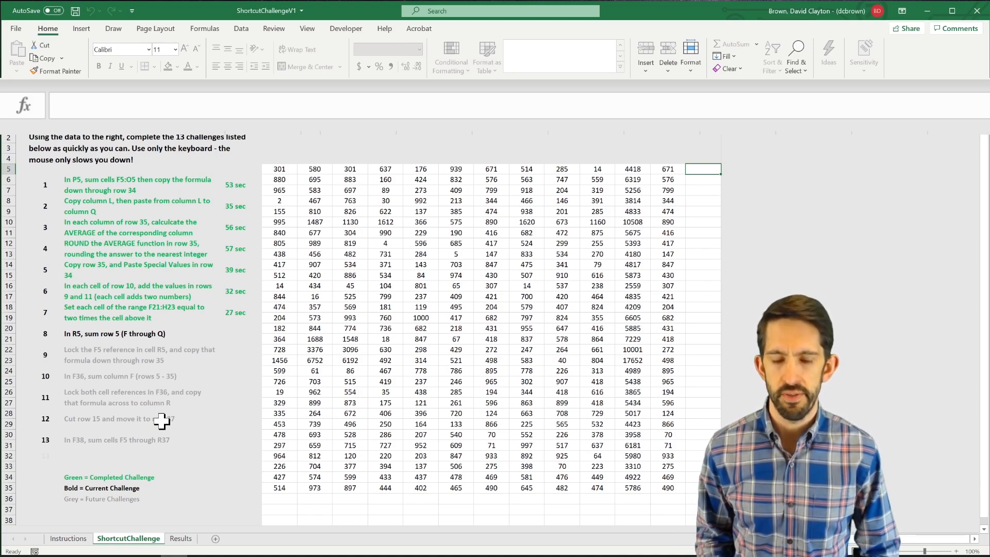
Enter =SUM(F5:Q5) in R5 as the row 5 total.
type("=SUM(Q5)")
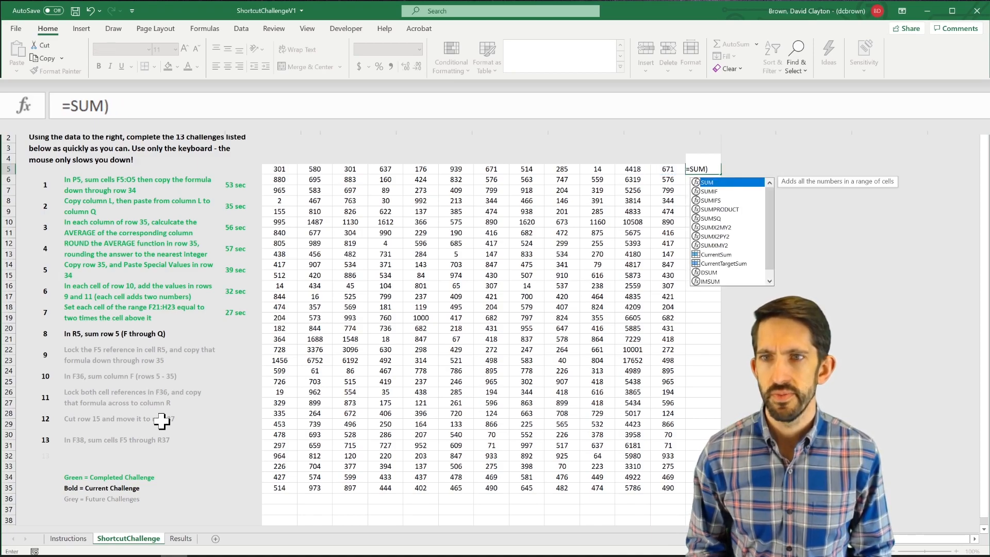
type("(Q5")
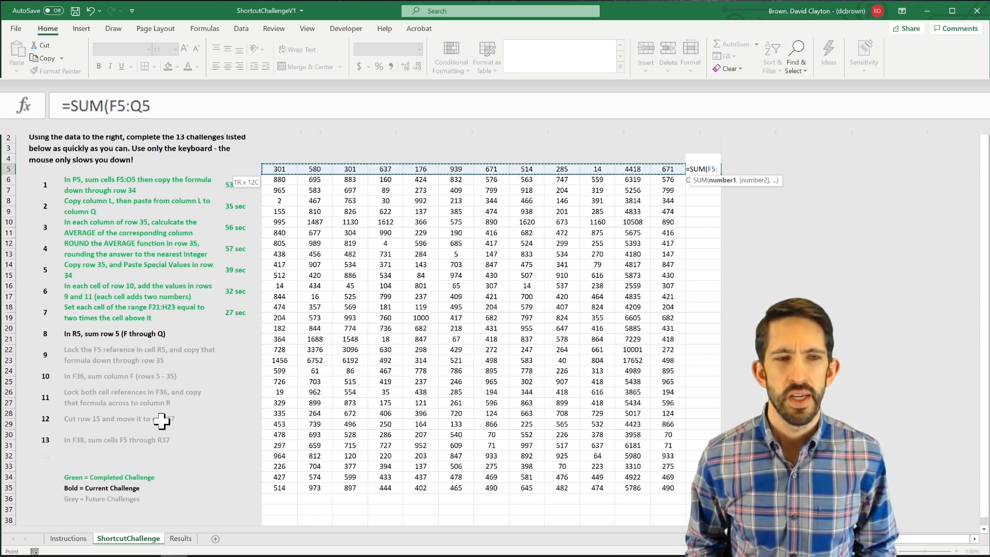
key("Enter")
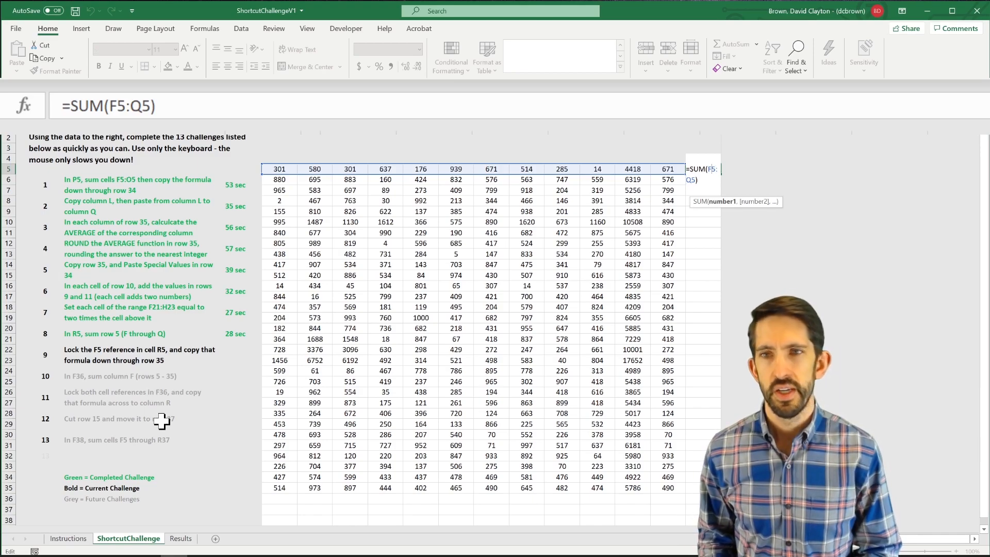
Lock the F5 reference in R5's SUM with F4 before copying down to R35.
key("f4")
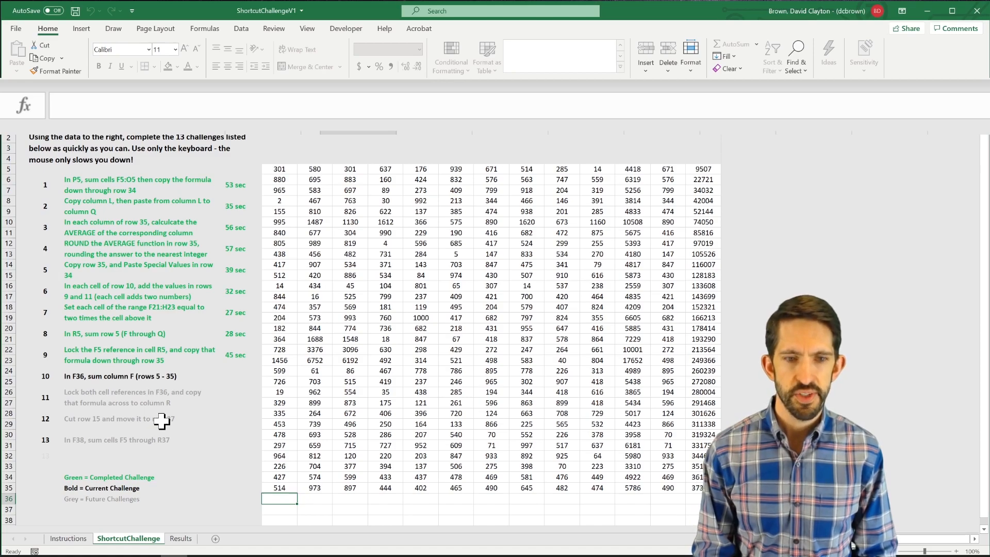
Enter =SUM(F5:F35) in F36 with both references locked absolute via F4.
type("=SUM(F5:F35")
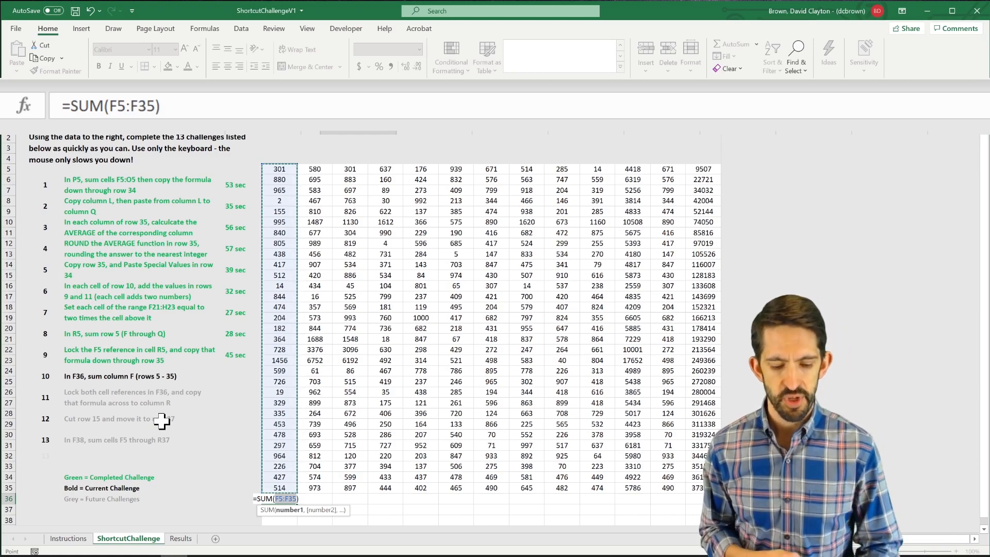
key("f4")
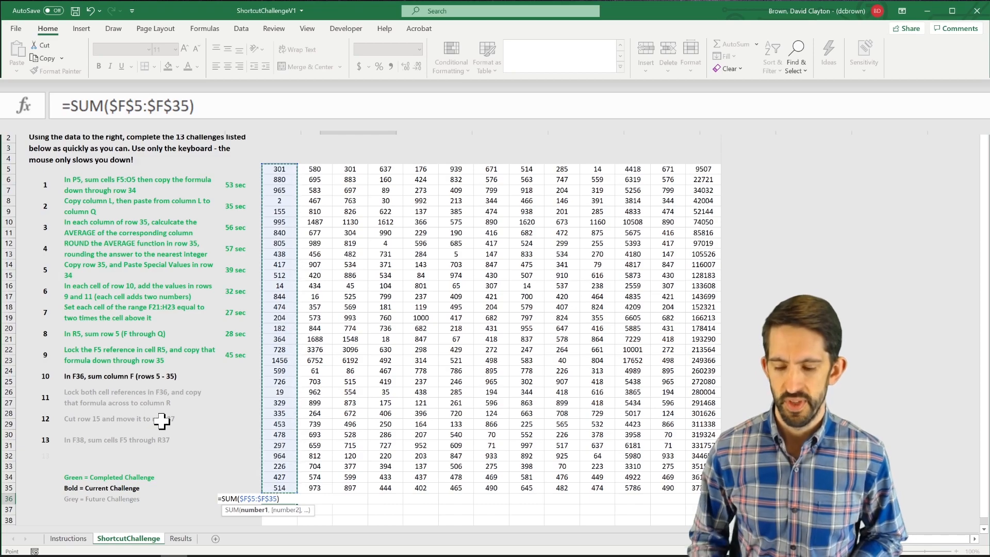
key("Enter")
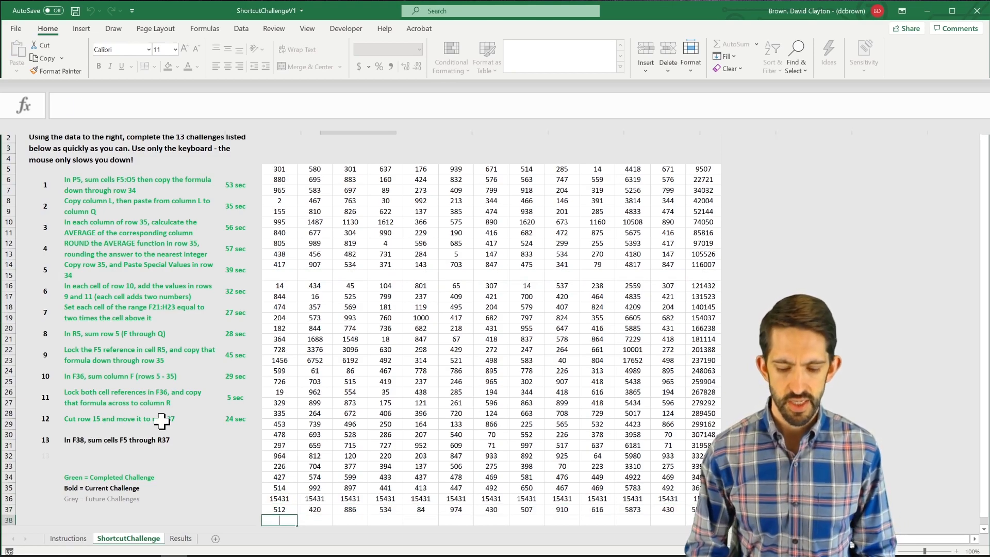
Begin the grand-total SUM in F38 with its range starting at F37.
type("=sum(")
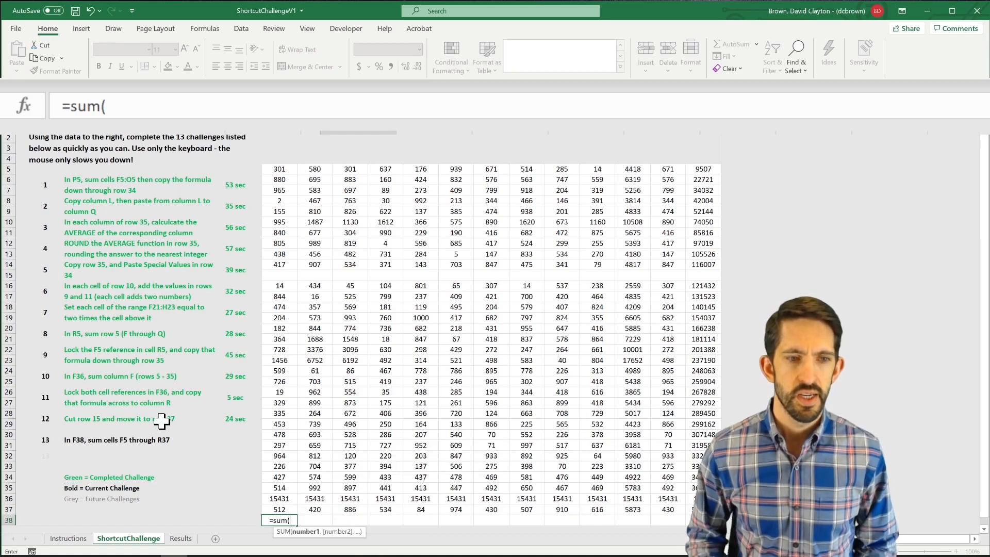
left_click(279, 509)
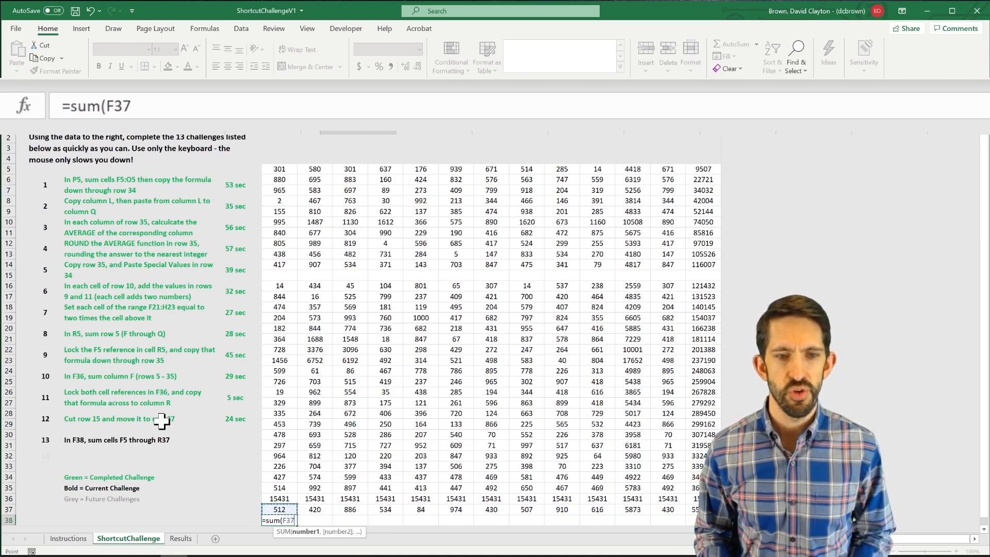